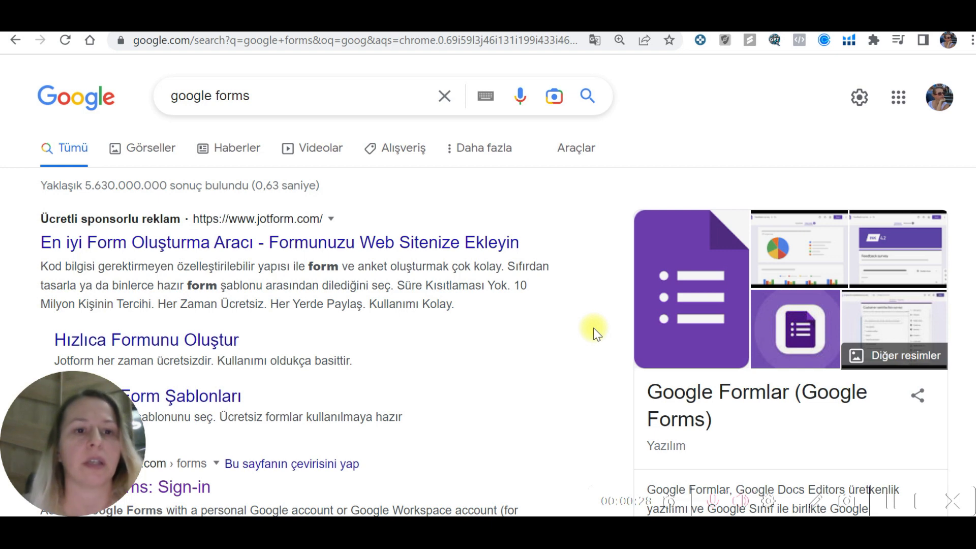
Reach the Google Forms home from the 'google forms' search via the Forms product page.
{"action": "left_click", "coordinate": [299, 95]}
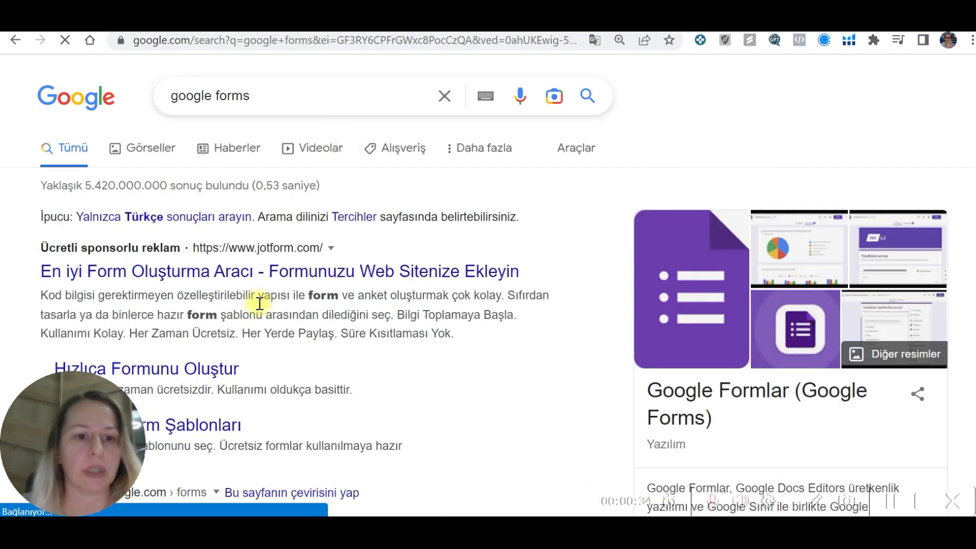
{"action": "scroll", "scroll_direction": "down", "scroll_amount": 3}
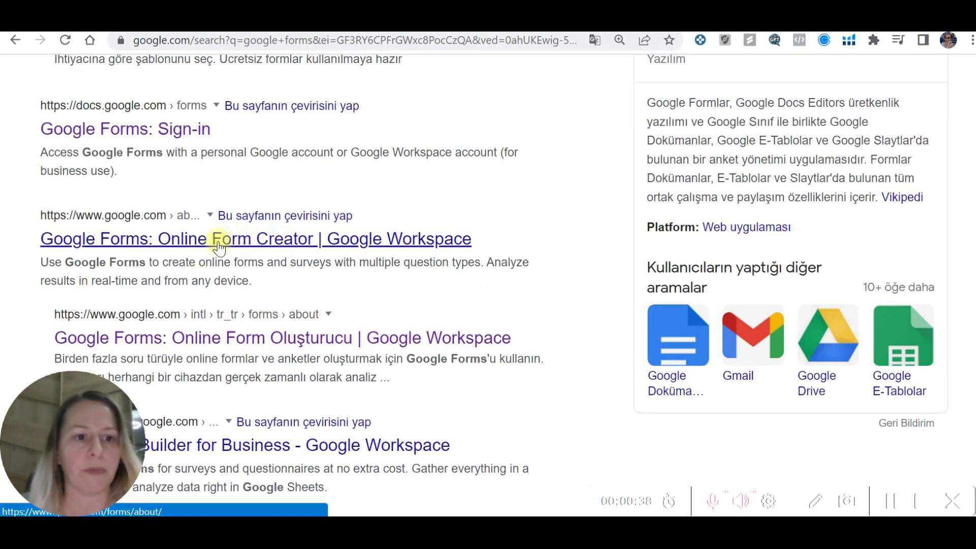
{"action": "left_click", "coordinate": [255, 238]}
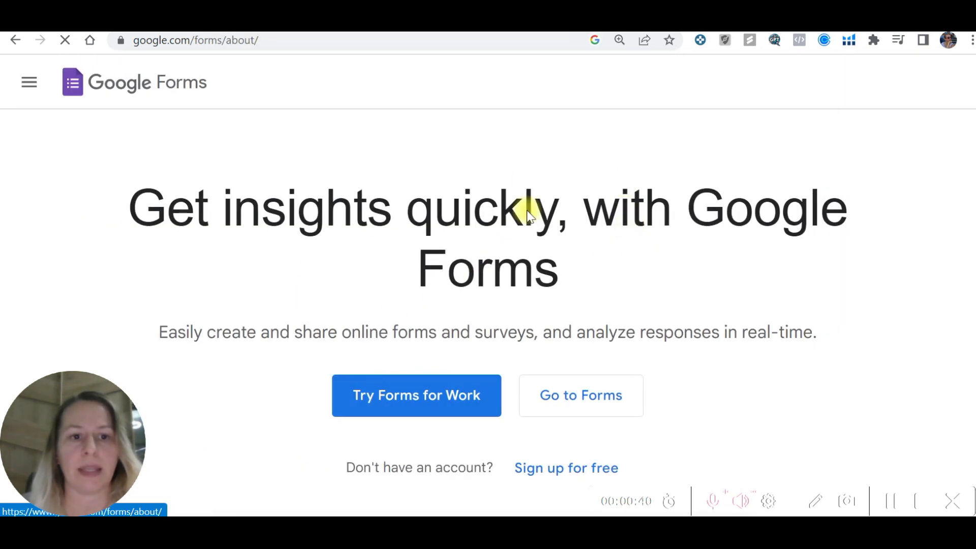
{"action": "mouse_move", "coordinate": [616, 365]}
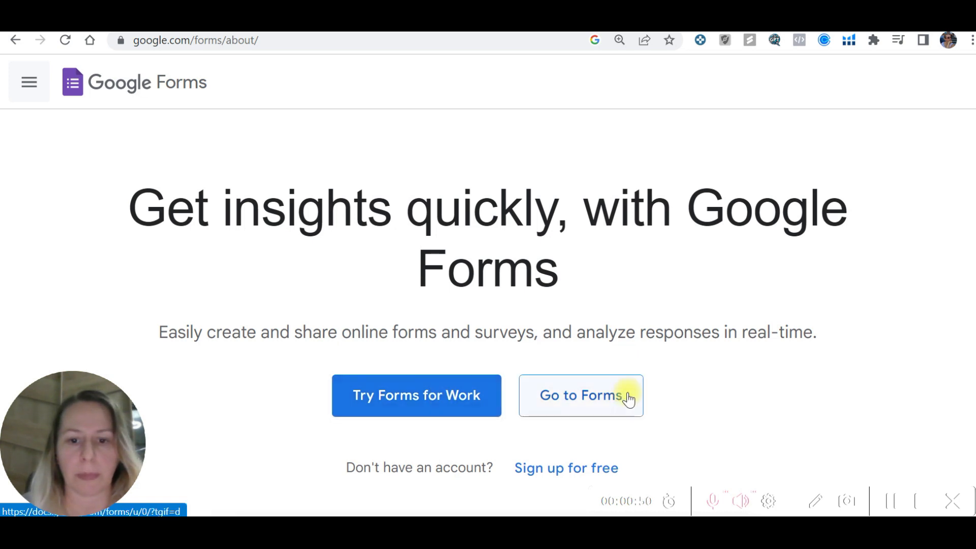
{"action": "left_click", "coordinate": [581, 396]}
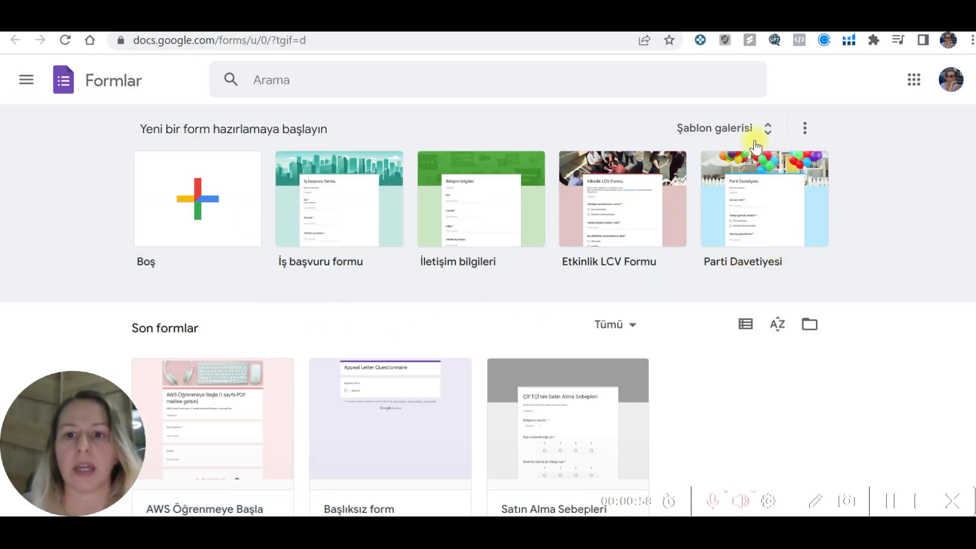
Create a new blank form from the template gallery ('Boş').
{"action": "left_click", "coordinate": [715, 128]}
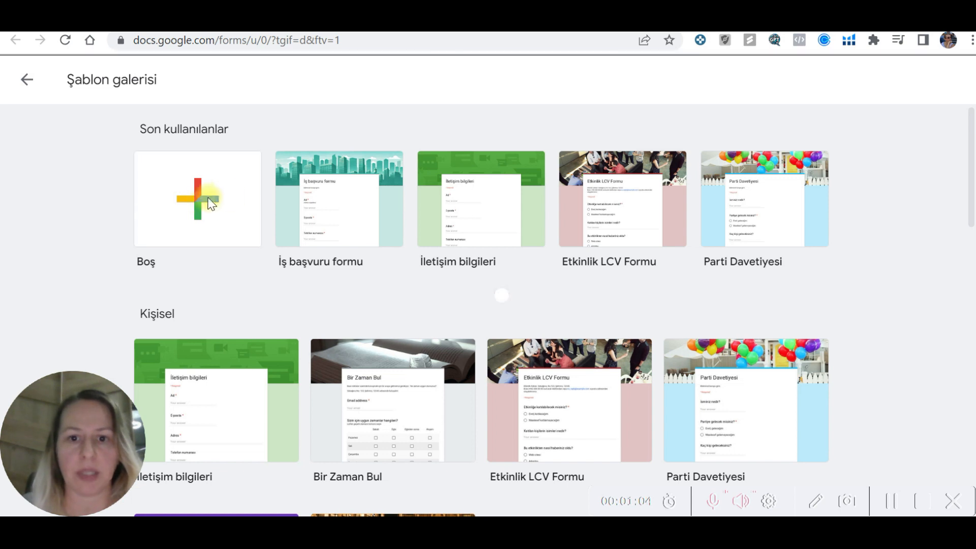
{"action": "left_click", "coordinate": [197, 200]}
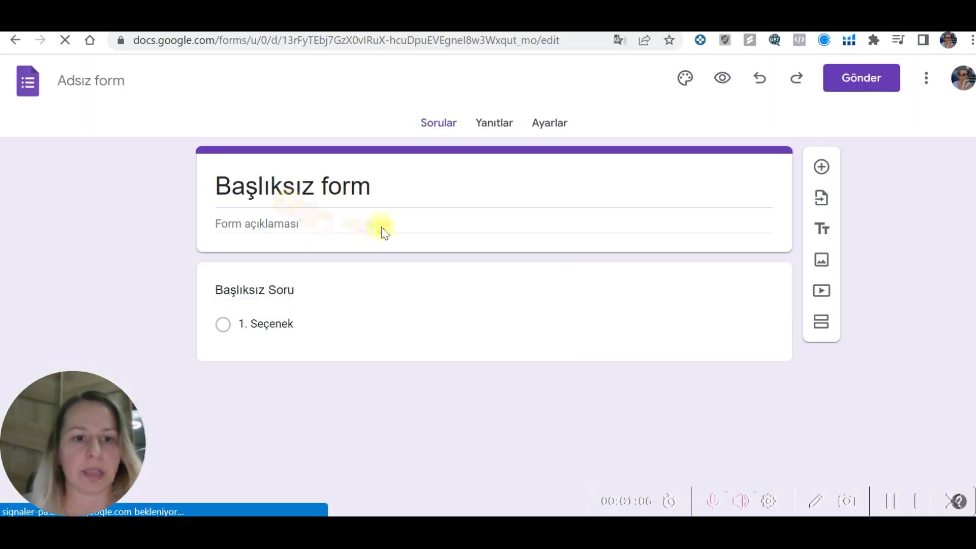
Replace 'Başlıksız form' with the title 'Amazon Seller Ebook'.
{"action": "double_click", "coordinate": [292, 186]}
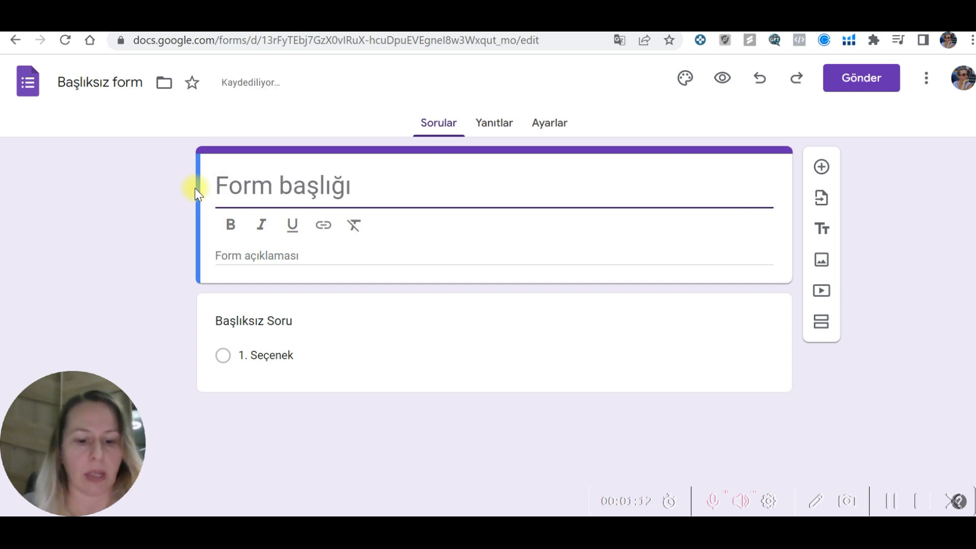
{"action": "type", "text": "Ebook"}
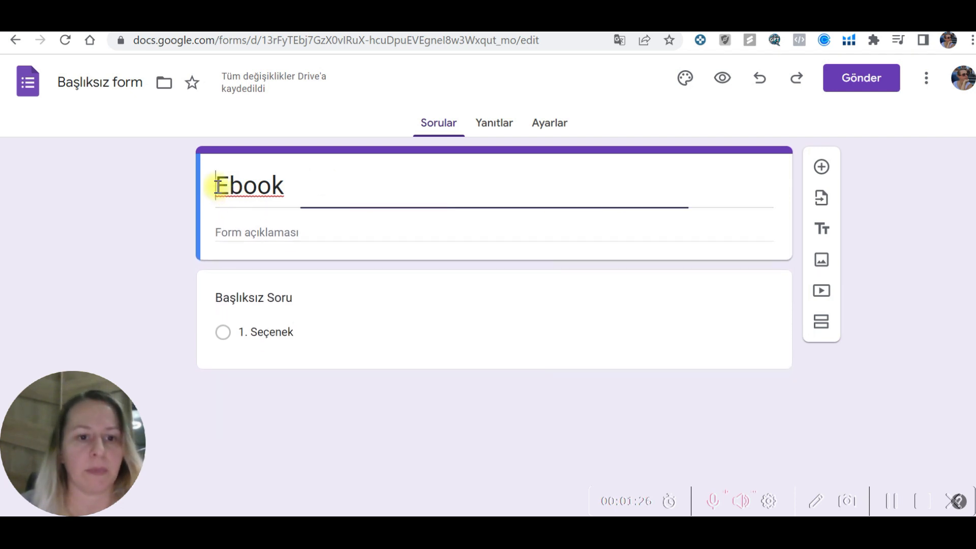
{"action": "type", "text": "Amazon Seller"}
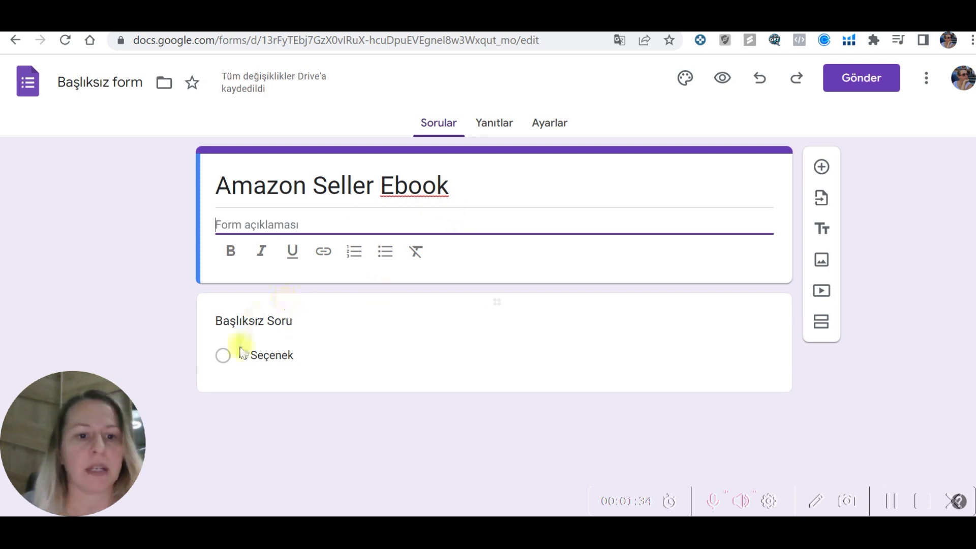
Make the first question a required short-answer titled 'Name Surname'.
{"action": "left_click", "coordinate": [253, 320]}
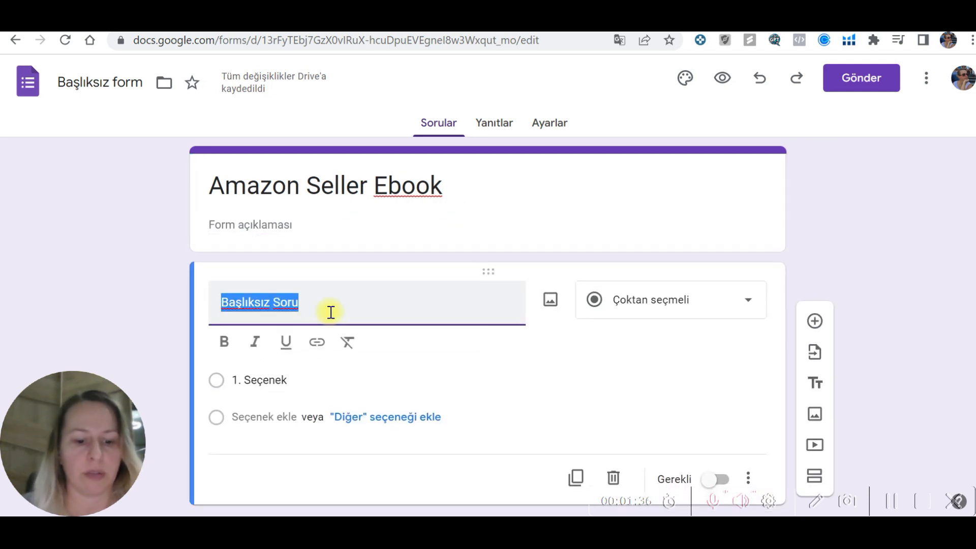
{"action": "type", "text": "Name"}
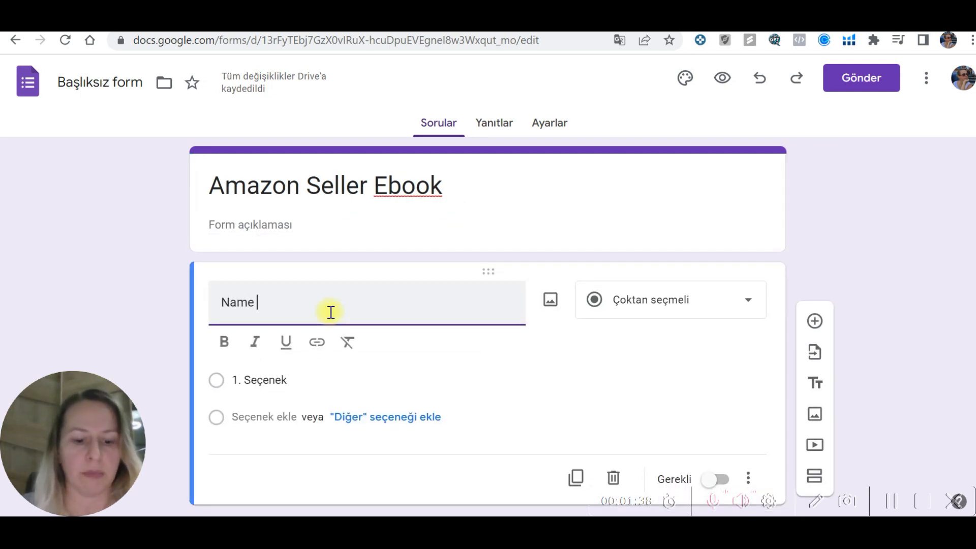
{"action": "type", "text": "Sur"}
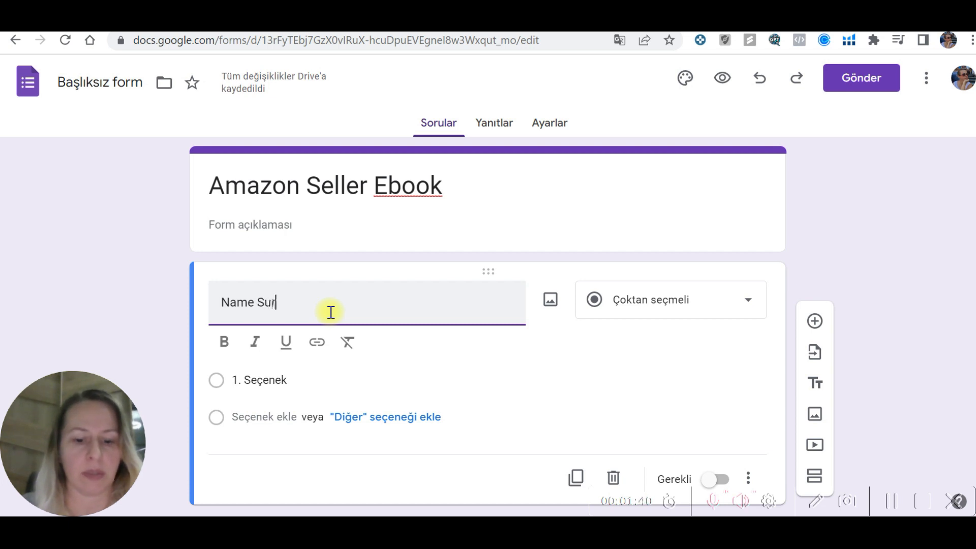
{"action": "left_click", "coordinate": [670, 299]}
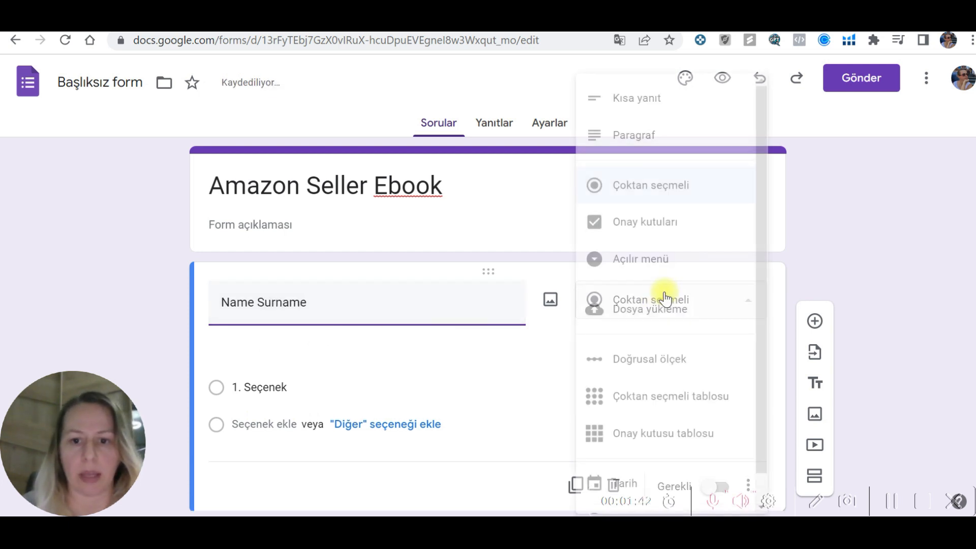
{"action": "left_click", "coordinate": [635, 98]}
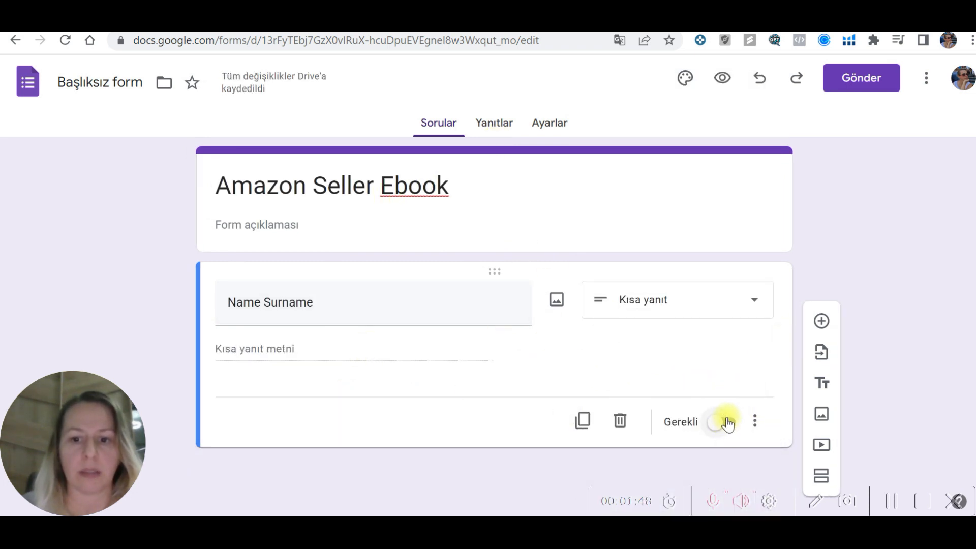
{"action": "left_click", "coordinate": [724, 422]}
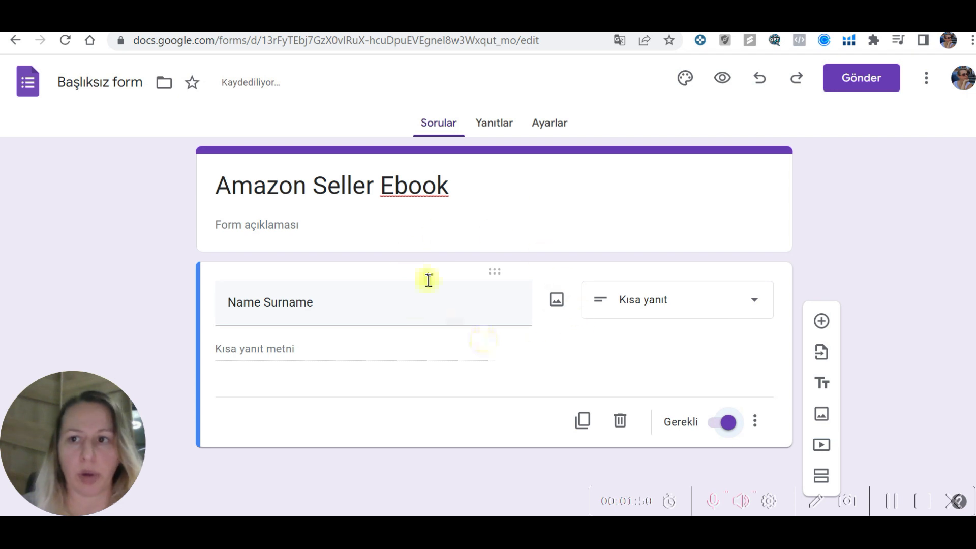
{"action": "left_click", "coordinate": [928, 77]}
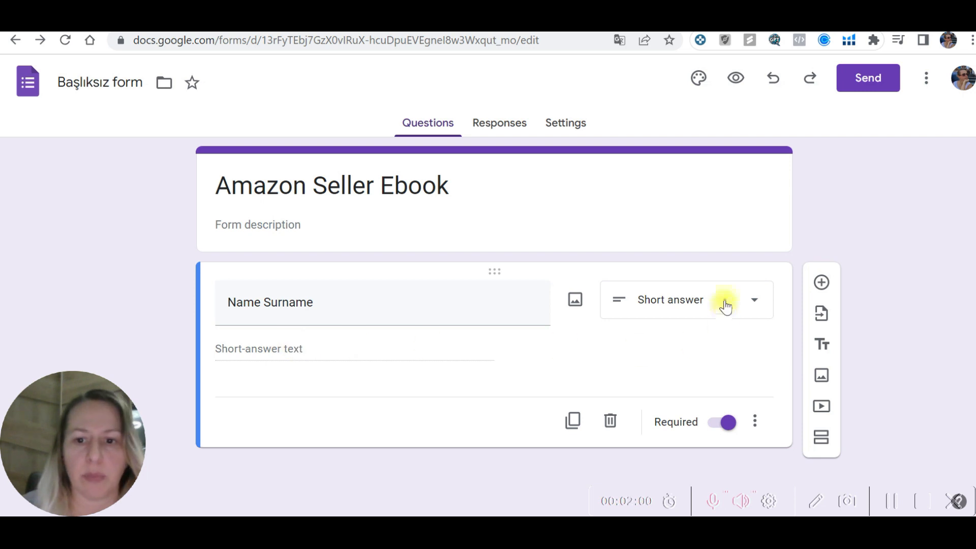
{"action": "mouse_move", "coordinate": [821, 282]}
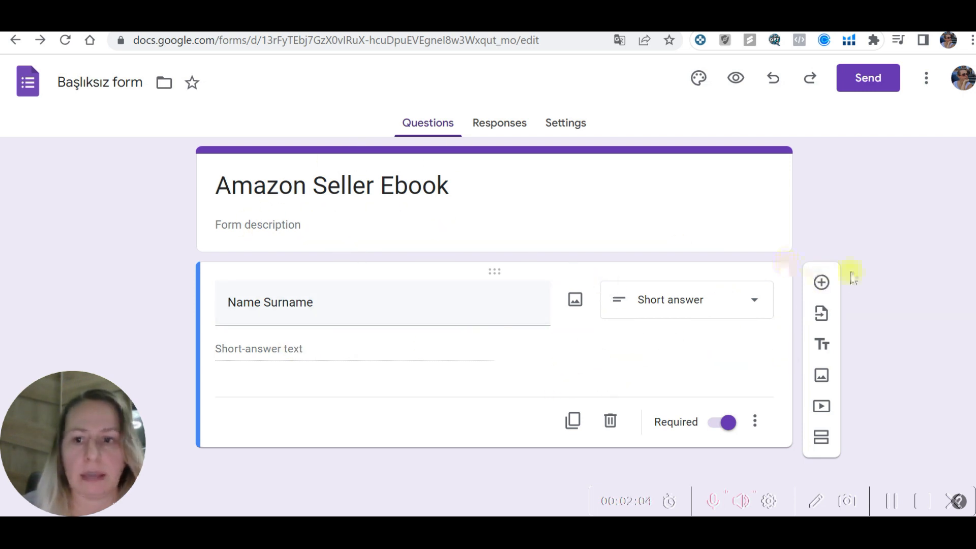
Add a second short-answer question titled 'Email' below Name Surname.
{"action": "left_click", "coordinate": [821, 281]}
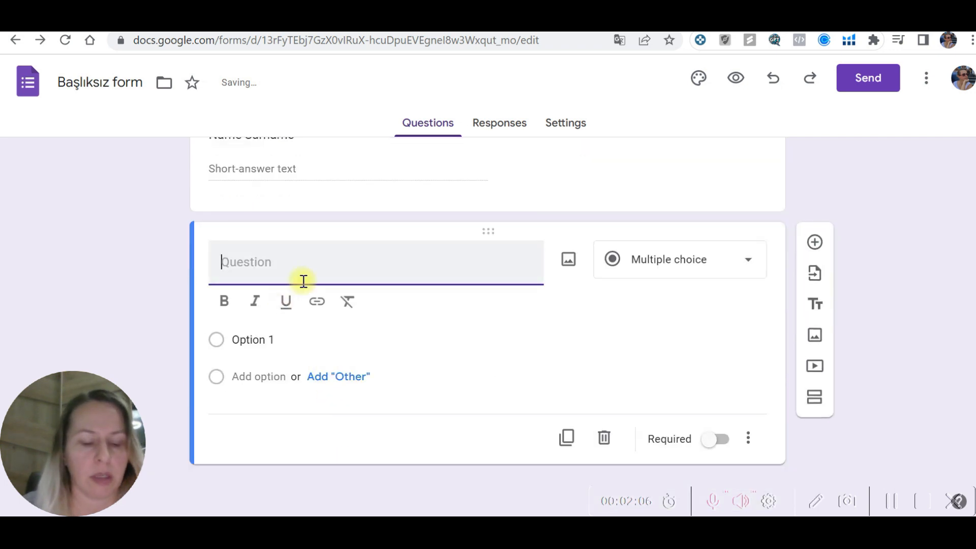
{"action": "type", "text": "Email"}
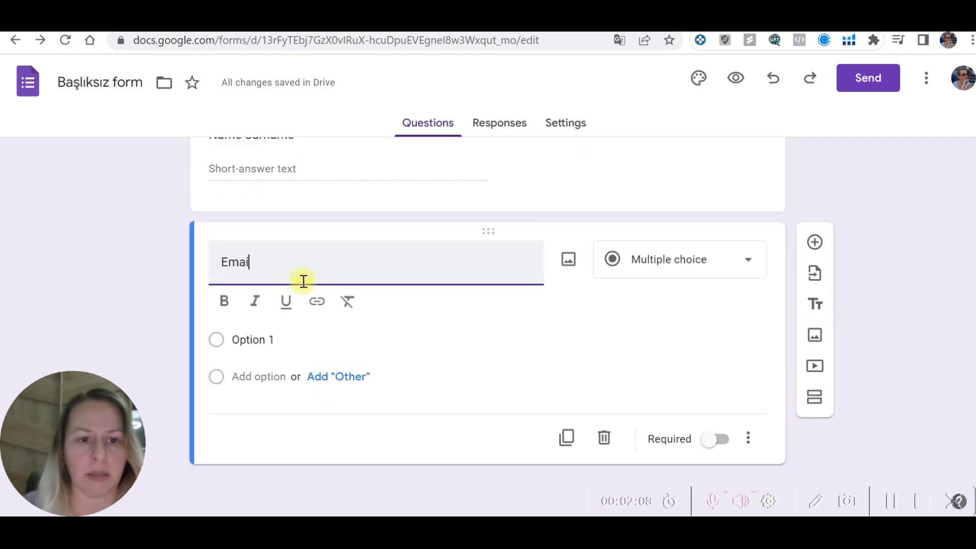
{"action": "left_click", "coordinate": [678, 259]}
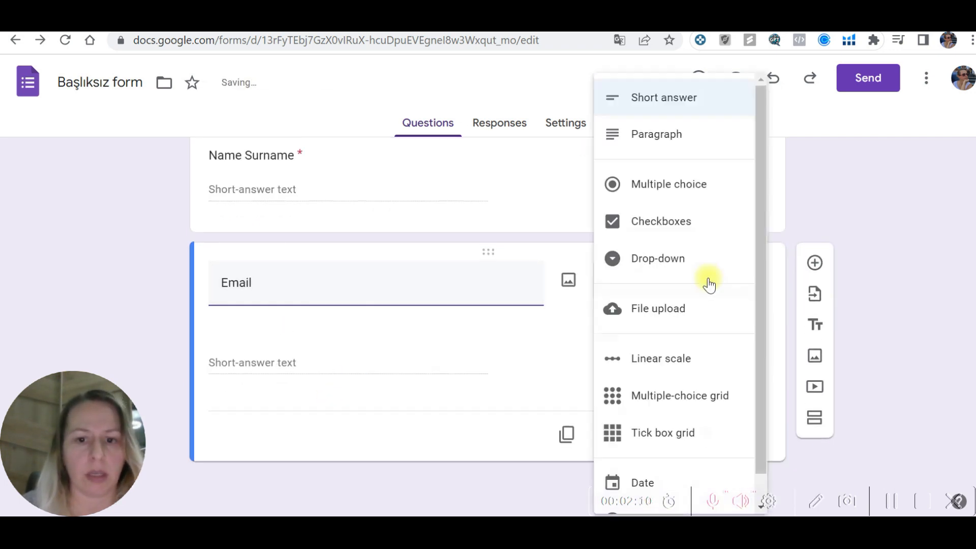
{"action": "left_click", "coordinate": [664, 97]}
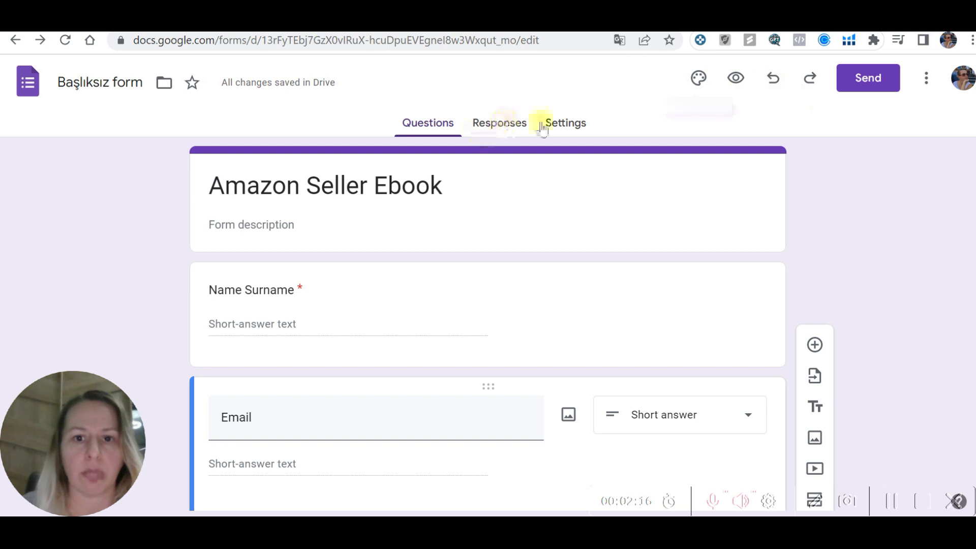
{"action": "left_click", "coordinate": [698, 78]}
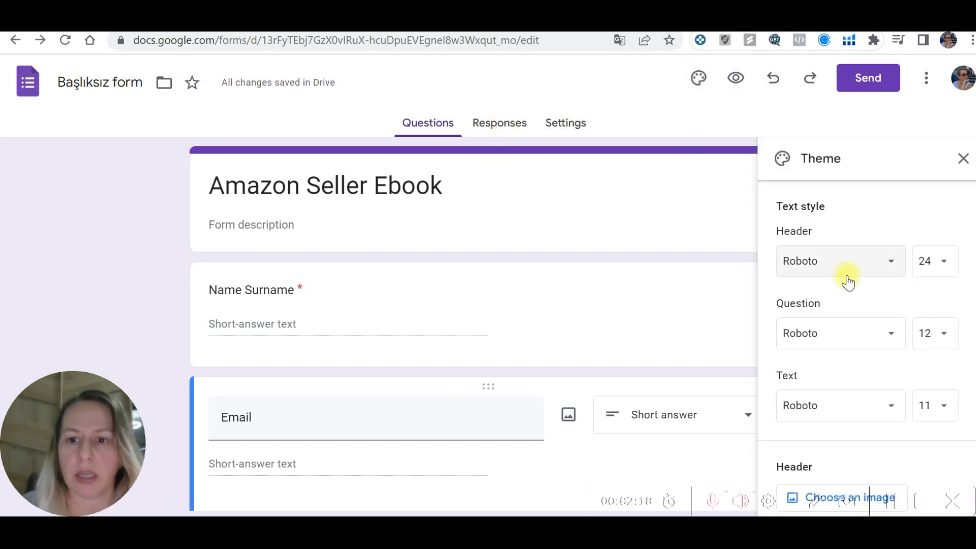
Start choosing a header image from the Theme panel's Header section.
{"action": "scroll", "scroll_direction": "down", "scroll_amount": 3}
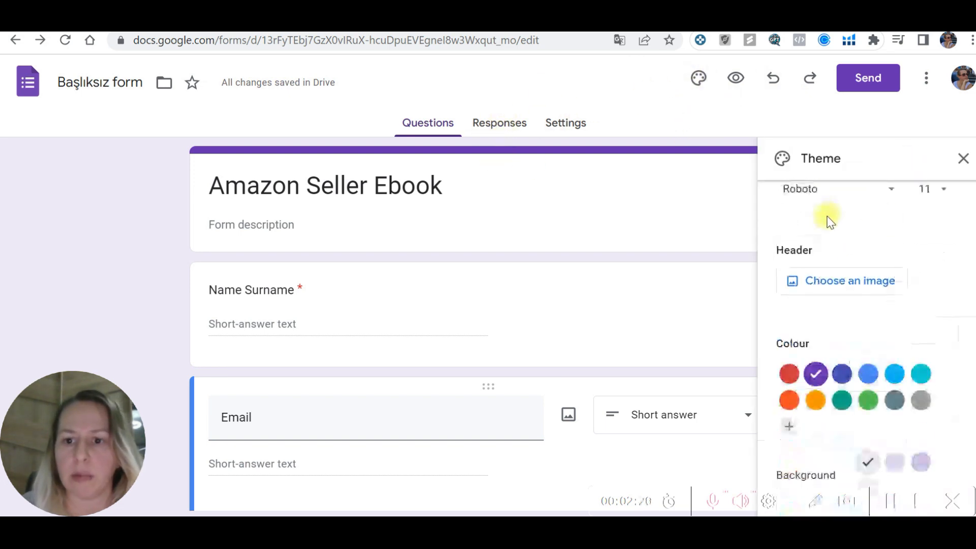
{"action": "mouse_move", "coordinate": [840, 281]}
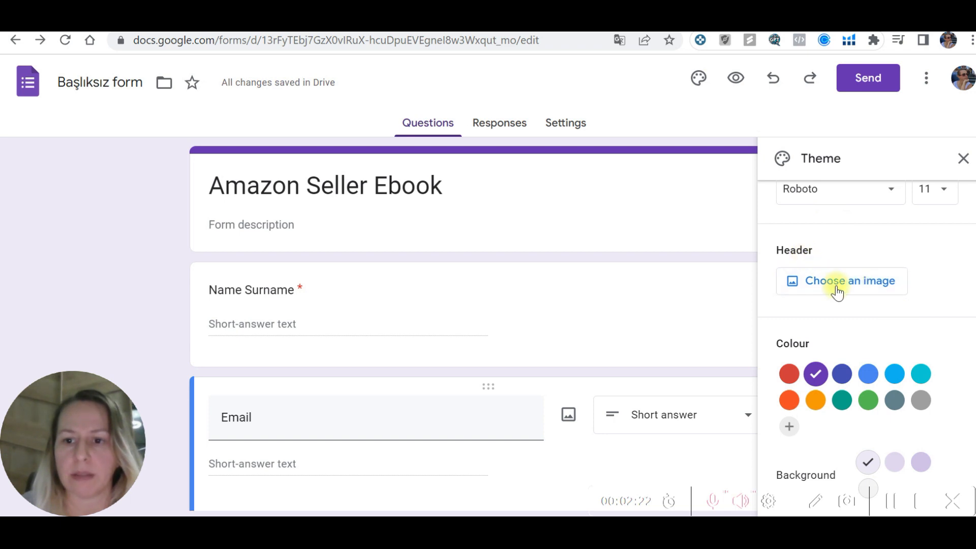
{"action": "left_click", "coordinate": [841, 281]}
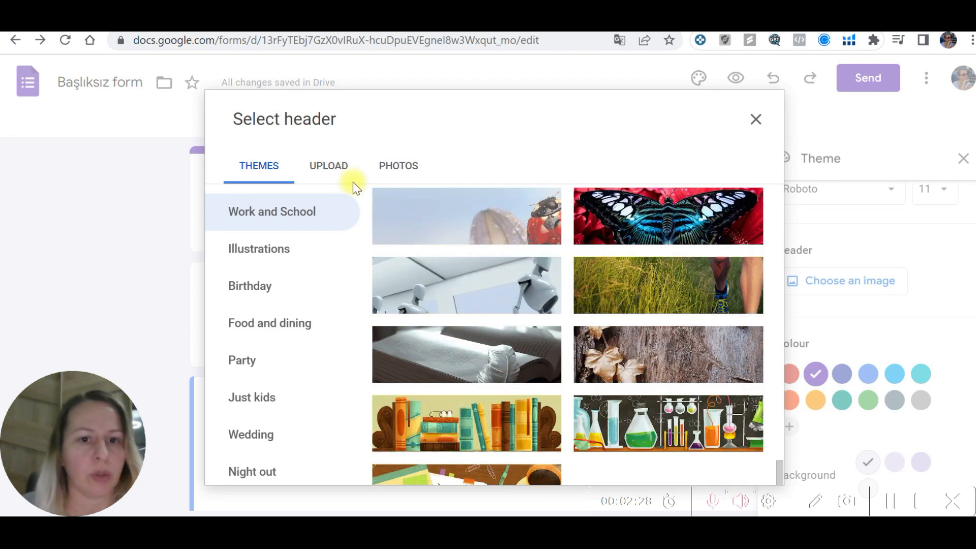
Upload the pink desk photo and crop it to the headphones and keyboard as the header.
{"action": "left_click", "coordinate": [329, 165]}
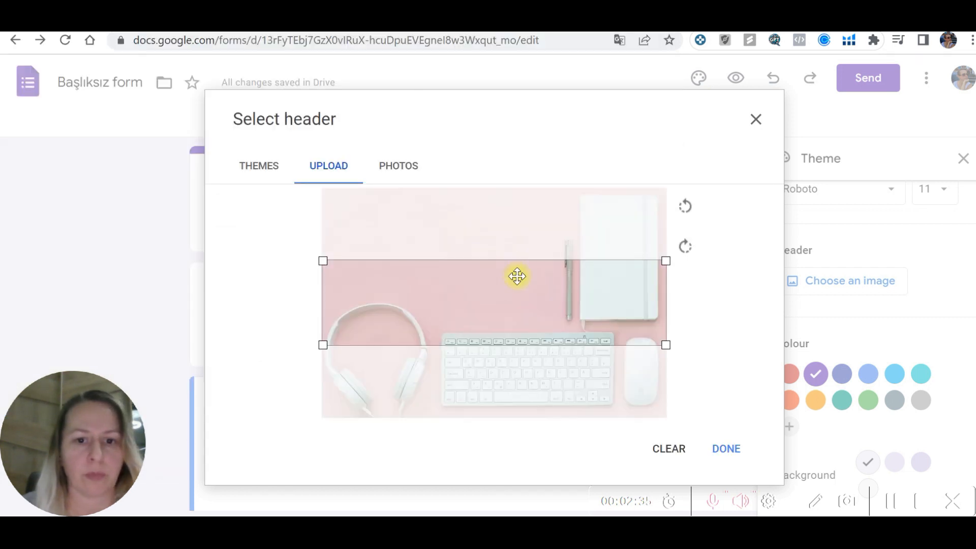
{"action": "left_click_drag", "start_coordinate": [517, 277], "coordinate": [534, 314]}
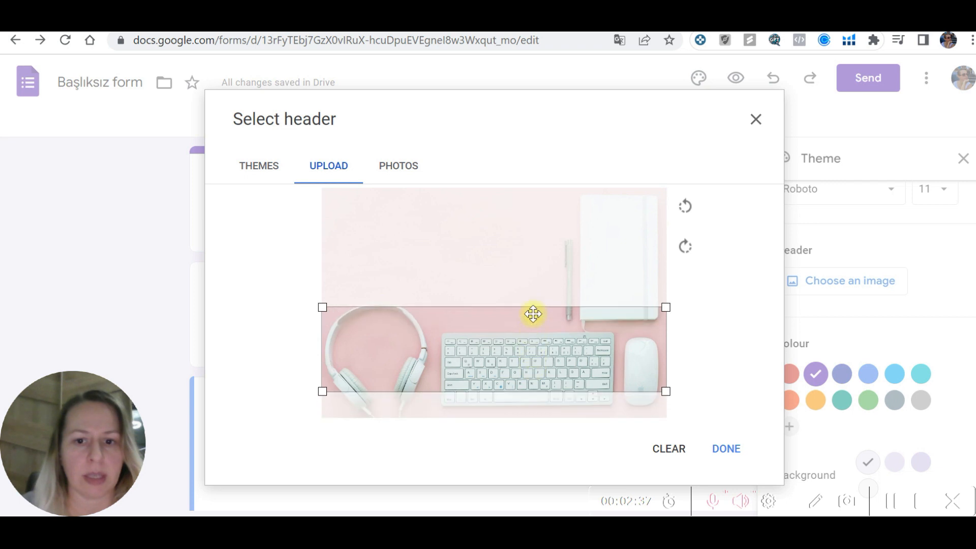
{"action": "left_click_drag", "start_coordinate": [534, 314], "coordinate": [542, 328]}
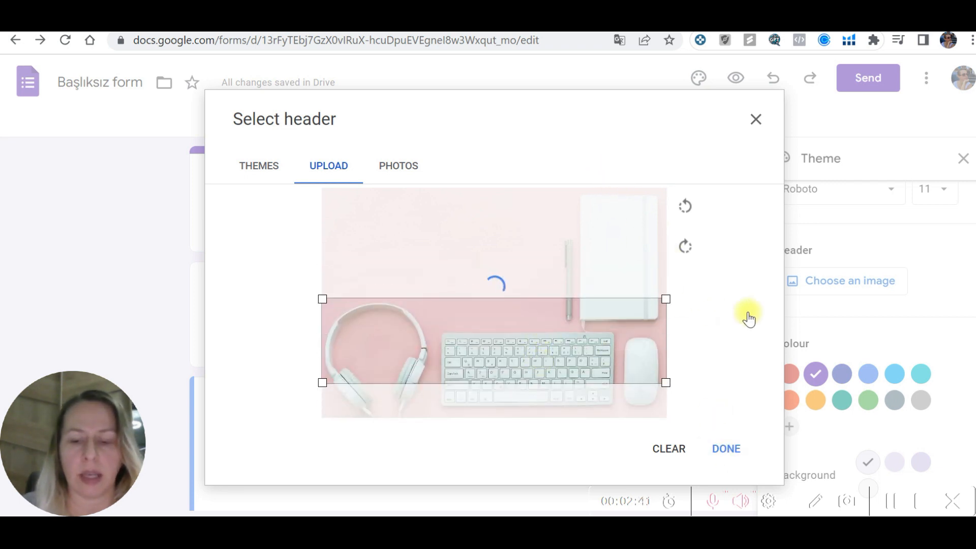
{"action": "left_click", "coordinate": [725, 448]}
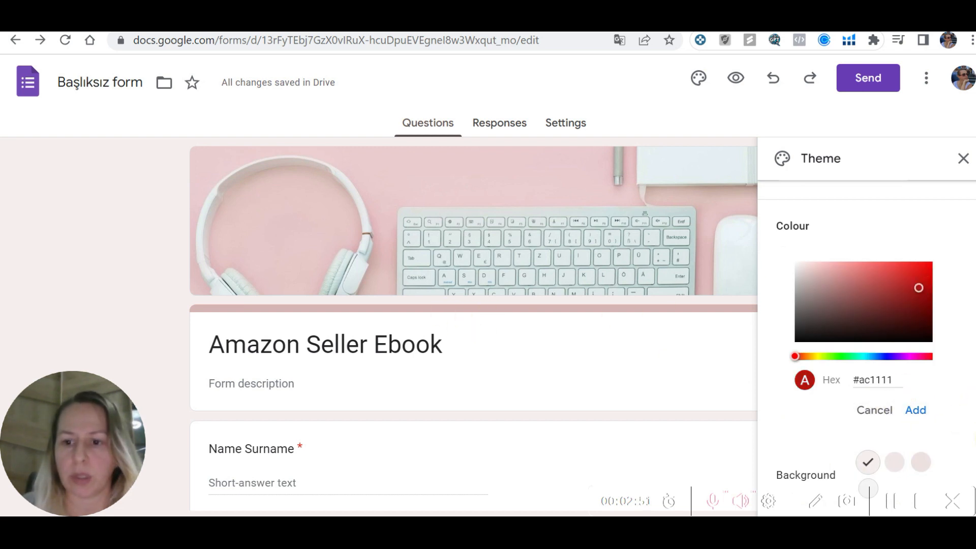
Keep the custom dark red theme colour and choose the darker pink background swatch.
{"action": "left_click", "coordinate": [875, 409]}
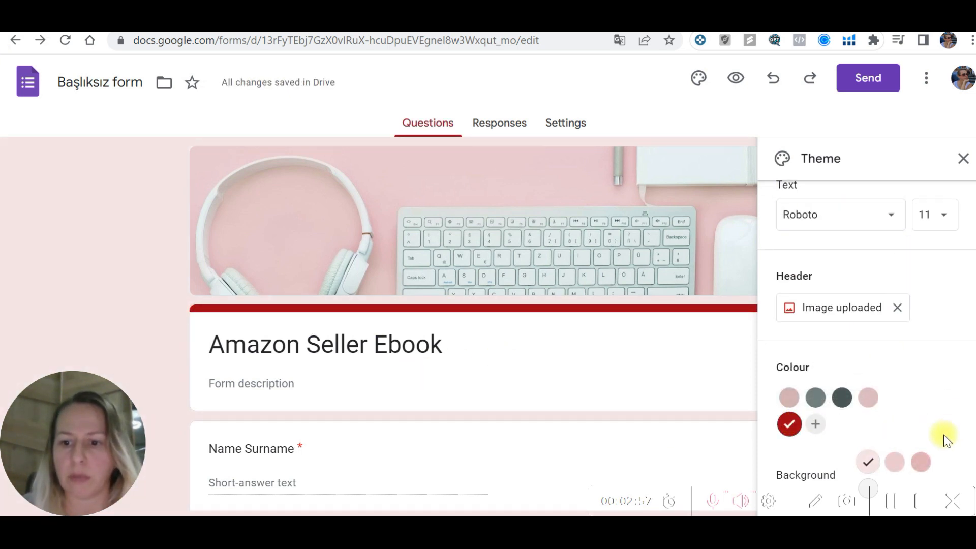
{"action": "left_click", "coordinate": [921, 463]}
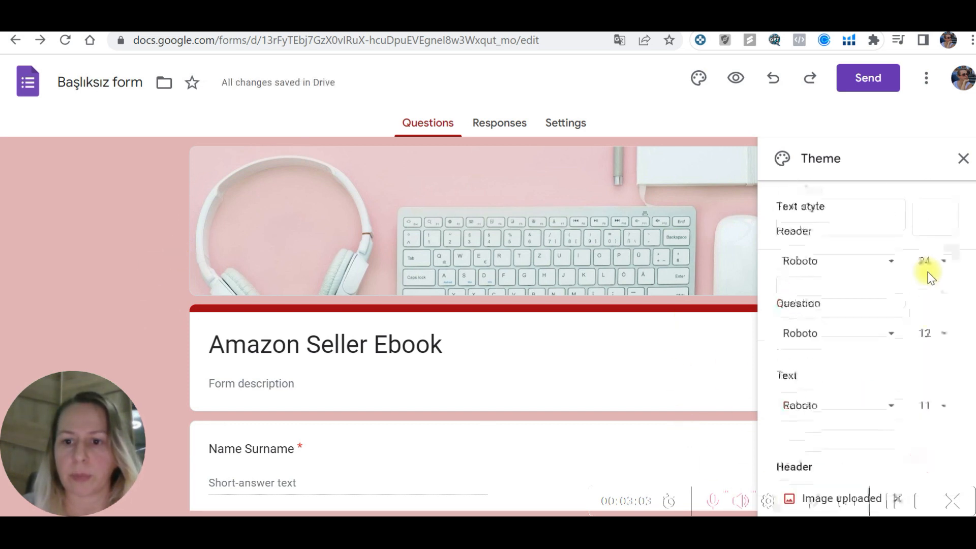
Set the header (title) font to Caveat after briefly trying Merriweather.
{"action": "left_click", "coordinate": [837, 261]}
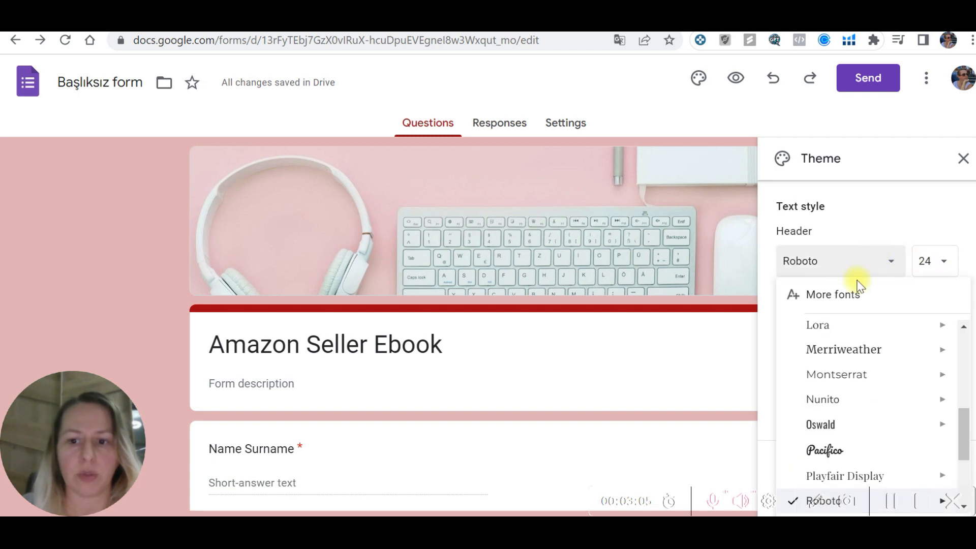
{"action": "left_click", "coordinate": [844, 349]}
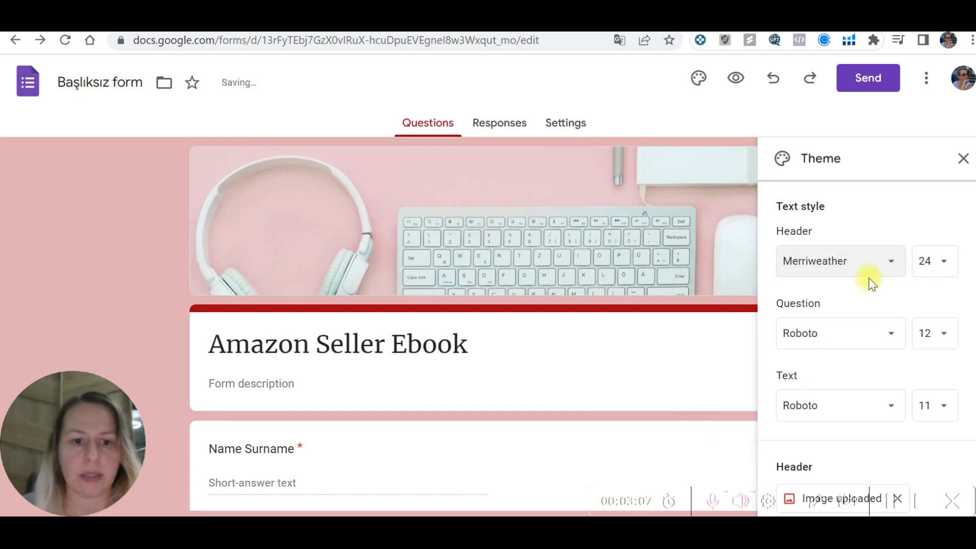
{"action": "left_click", "coordinate": [839, 262]}
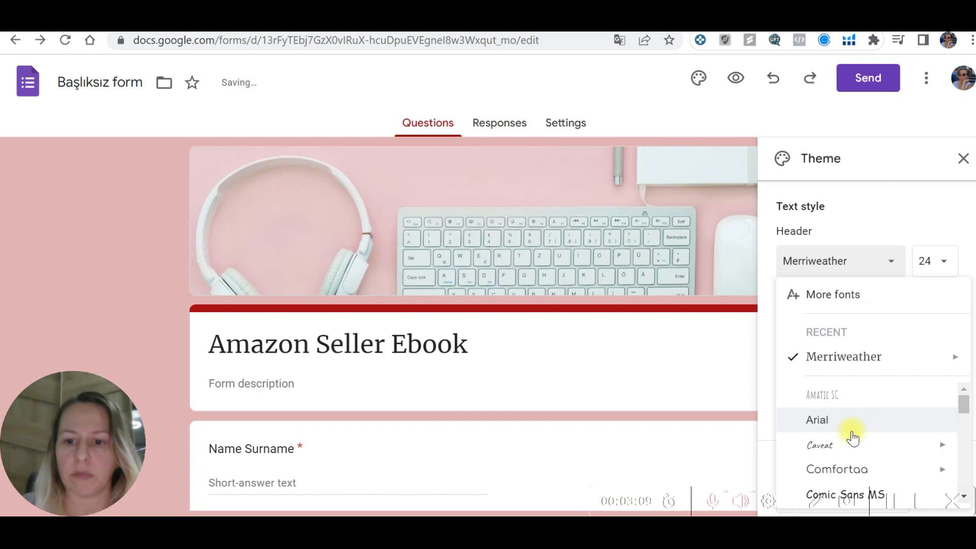
{"action": "left_click", "coordinate": [820, 445]}
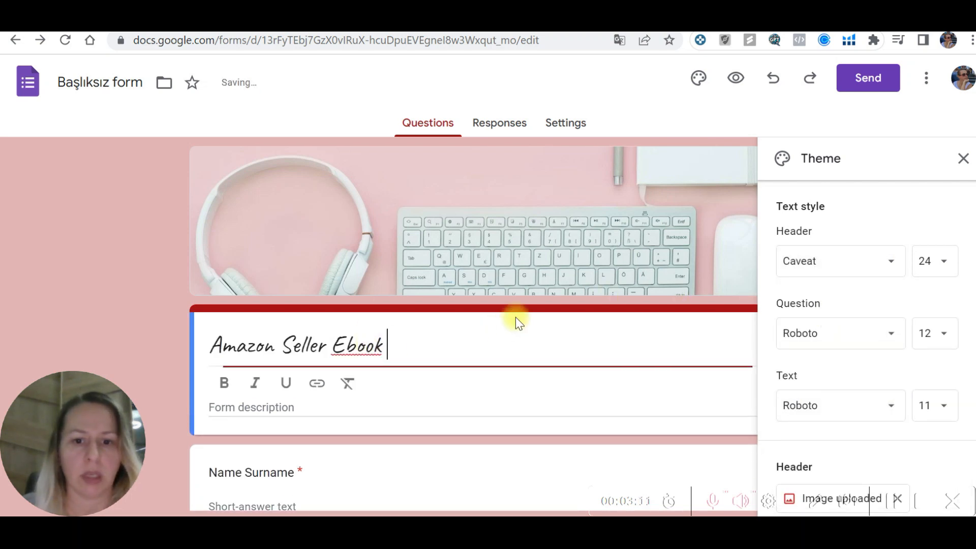
Set the question font to Merriweather and close the Theme panel.
{"action": "scroll", "scroll_direction": "down", "scroll_amount": 3}
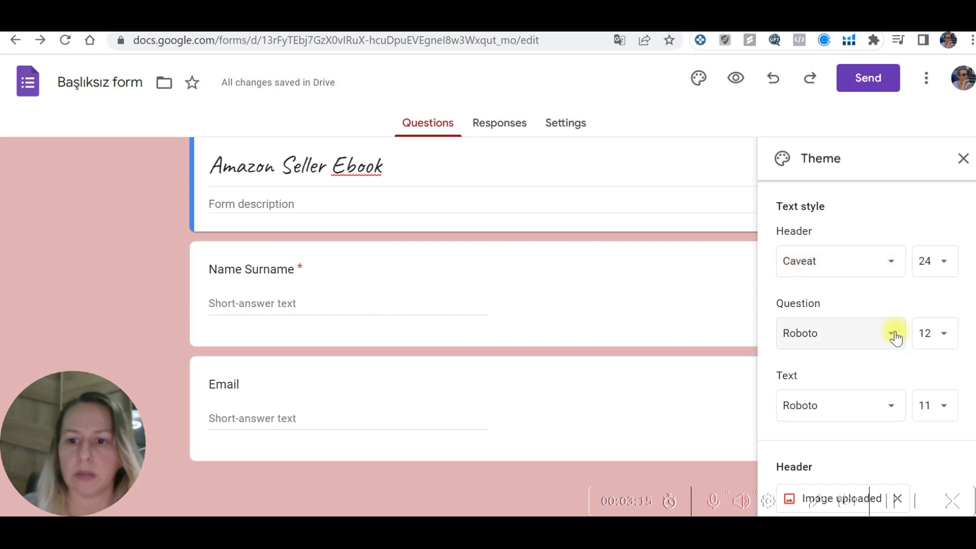
{"action": "left_click", "coordinate": [890, 334]}
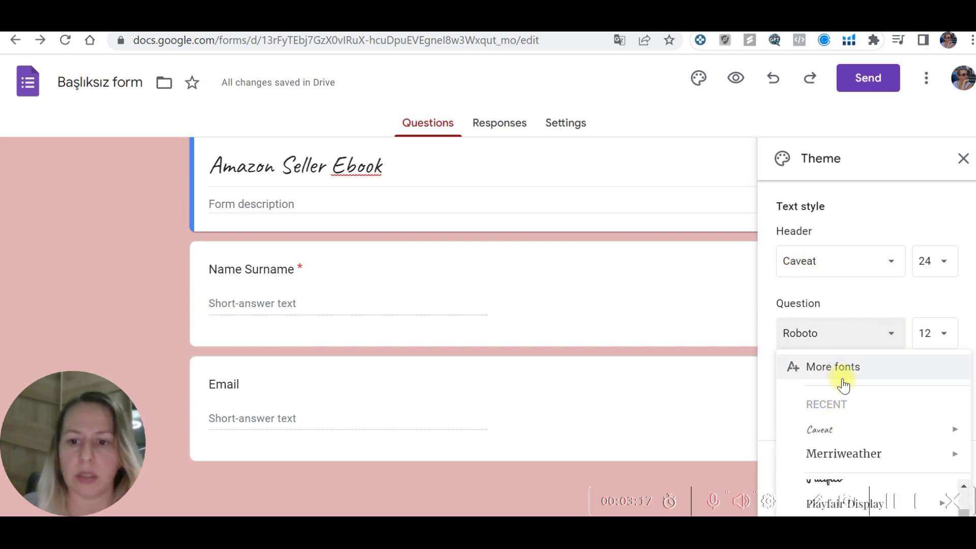
{"action": "left_click", "coordinate": [820, 429]}
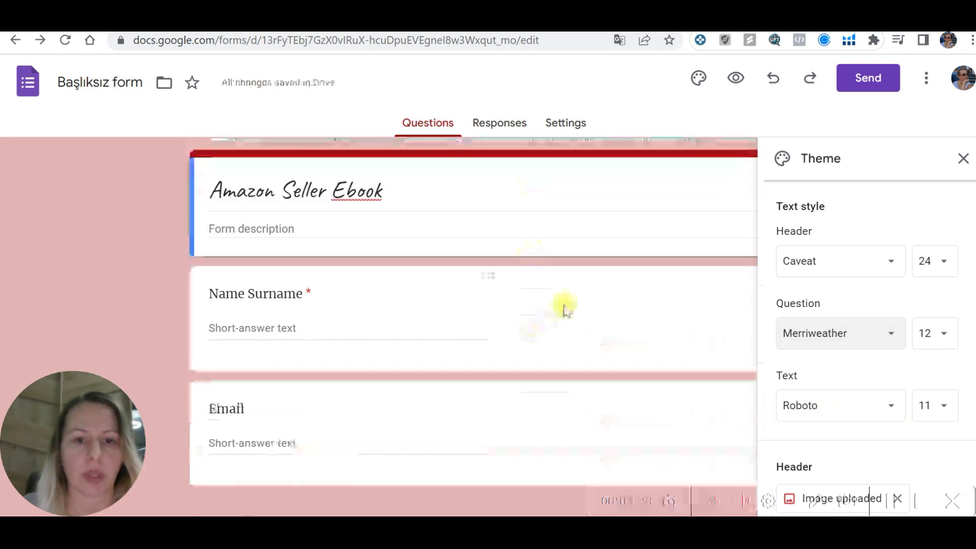
{"action": "left_click", "coordinate": [933, 261]}
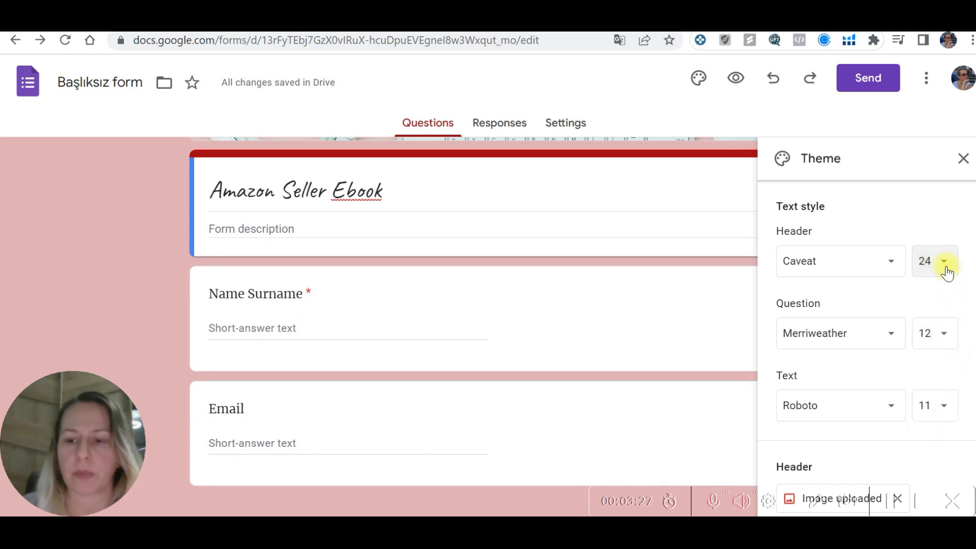
{"action": "left_click", "coordinate": [942, 262]}
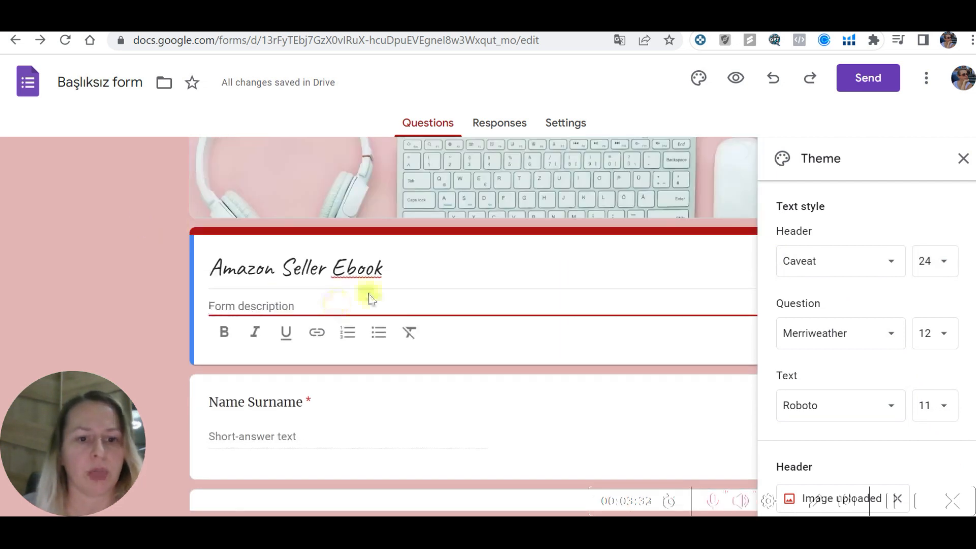
{"action": "left_click", "coordinate": [735, 78]}
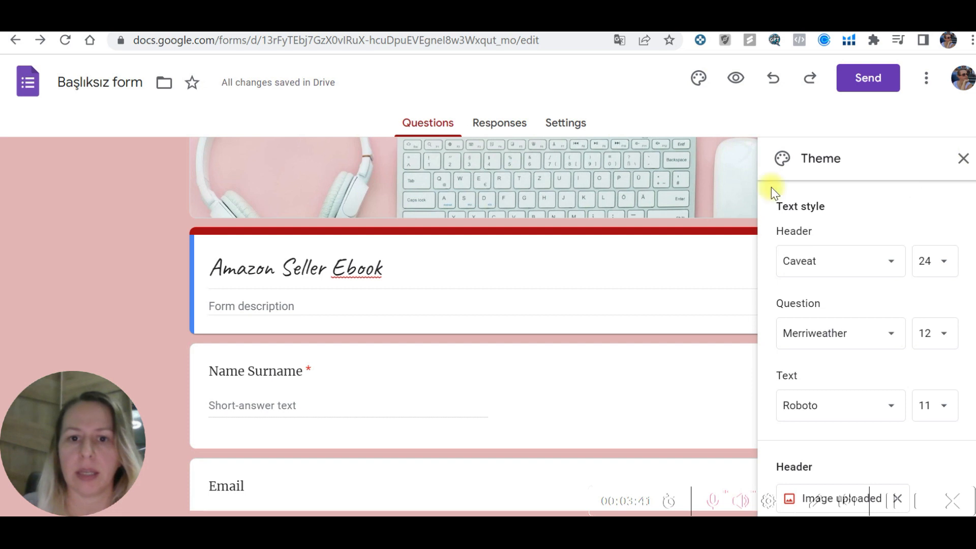
{"action": "scroll", "scroll_direction": "down", "scroll_amount": 3}
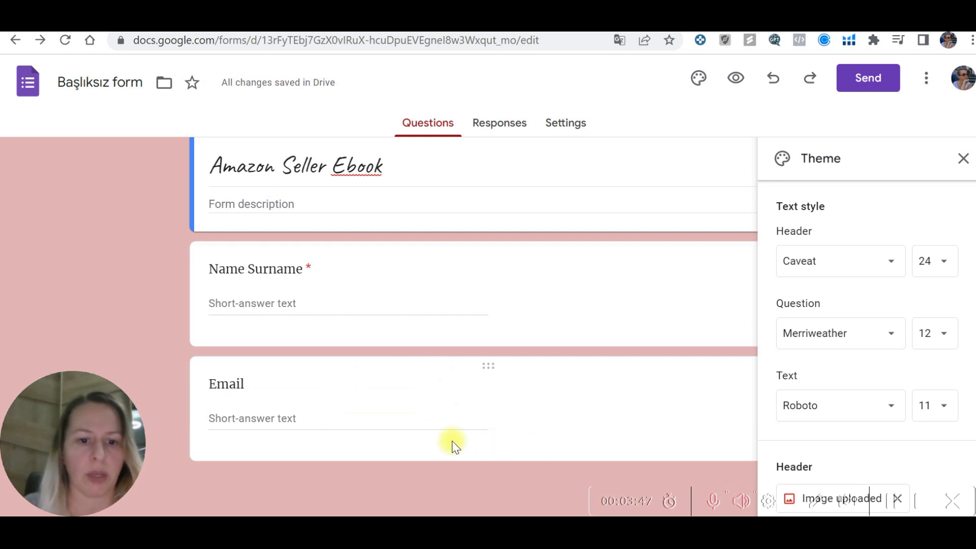
{"action": "mouse_move", "coordinate": [817, 351]}
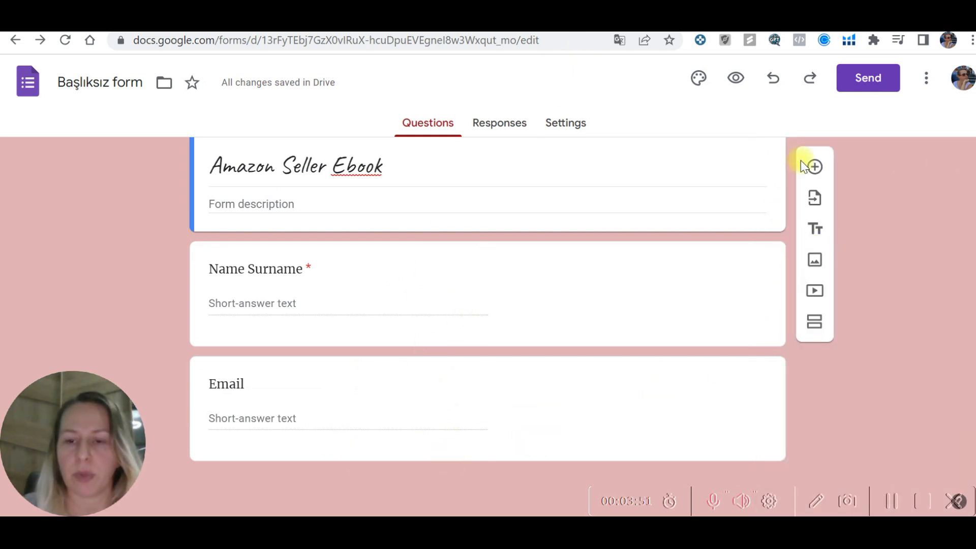
{"action": "mouse_move", "coordinate": [803, 205]}
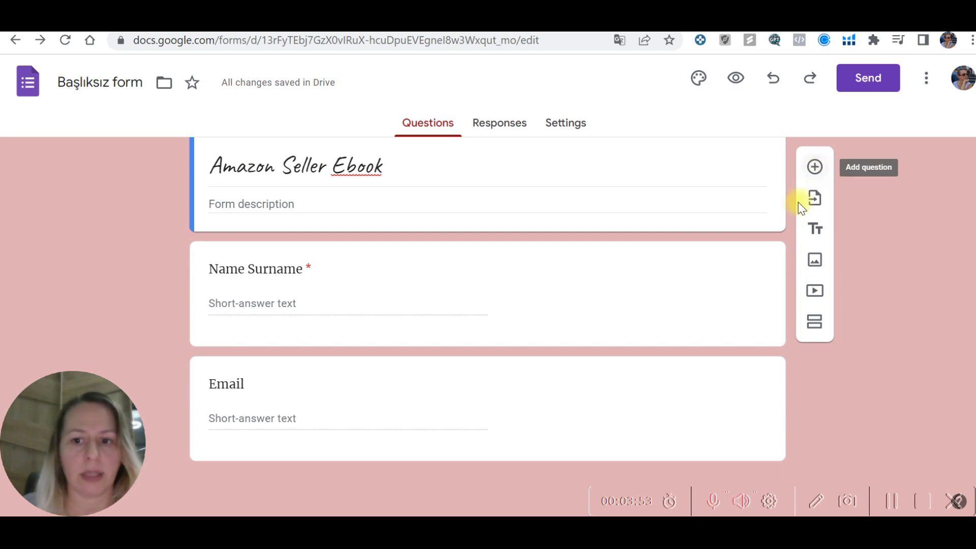
Add a blank question below the title, keep Multiple choice, and view Responses (0).
{"action": "left_click", "coordinate": [815, 167]}
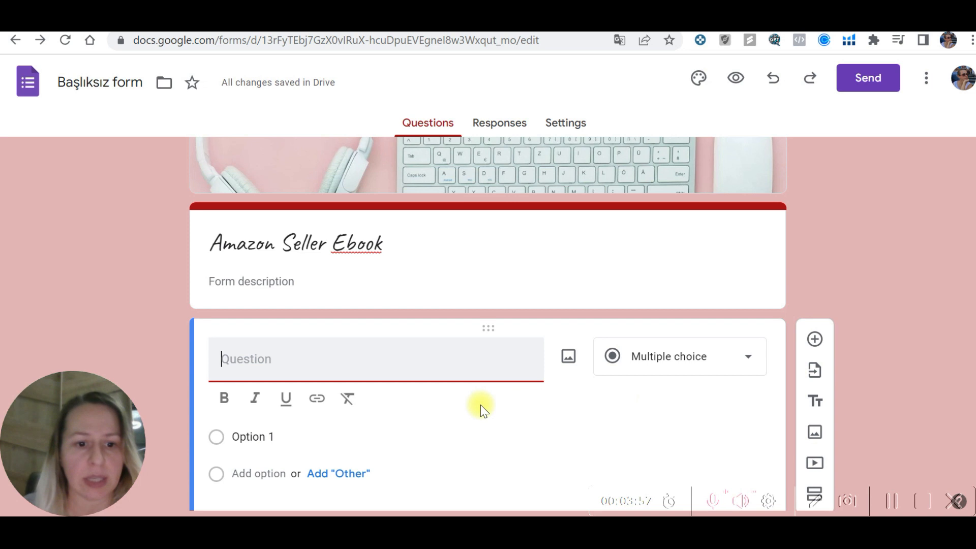
{"action": "scroll", "scroll_direction": "down", "scroll_amount": 3}
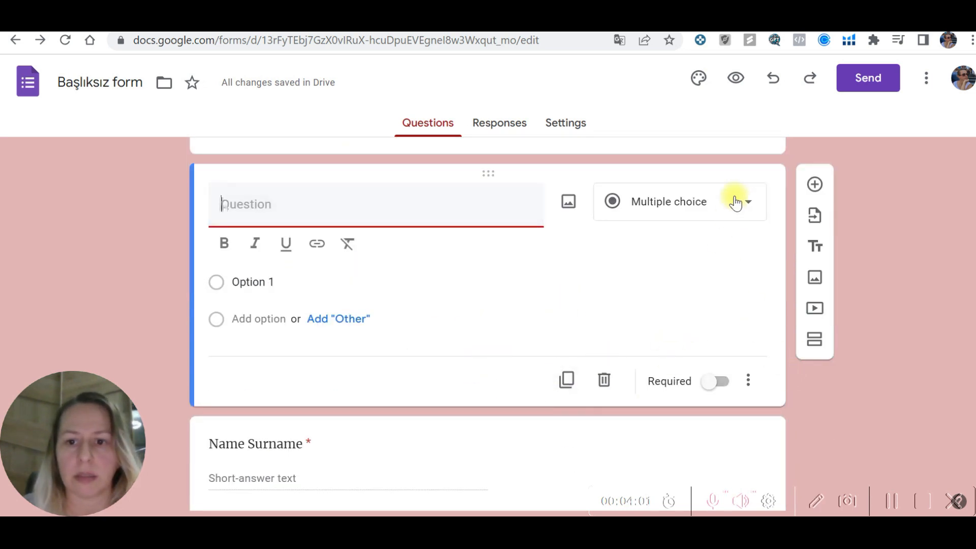
{"action": "left_click", "coordinate": [739, 201]}
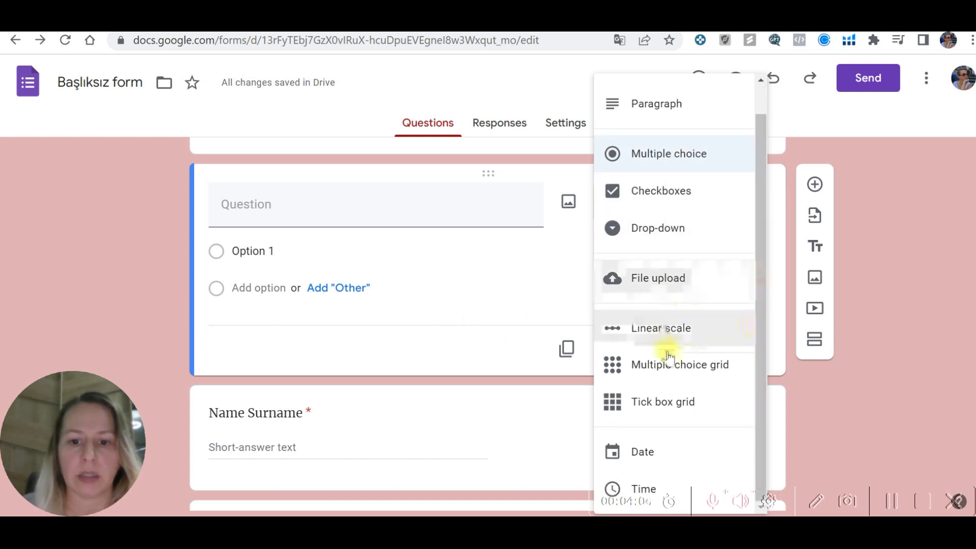
{"action": "mouse_move", "coordinate": [722, 205]}
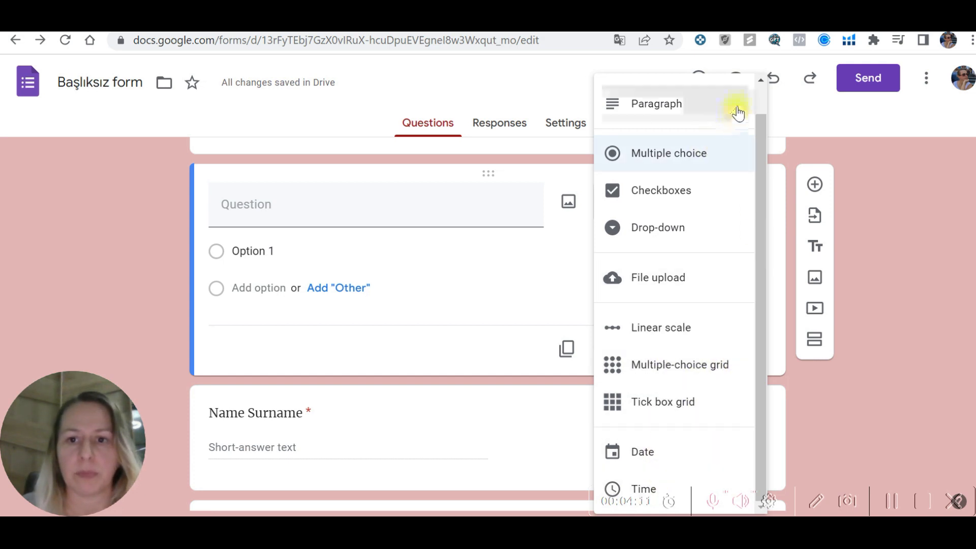
{"action": "mouse_move", "coordinate": [707, 193]}
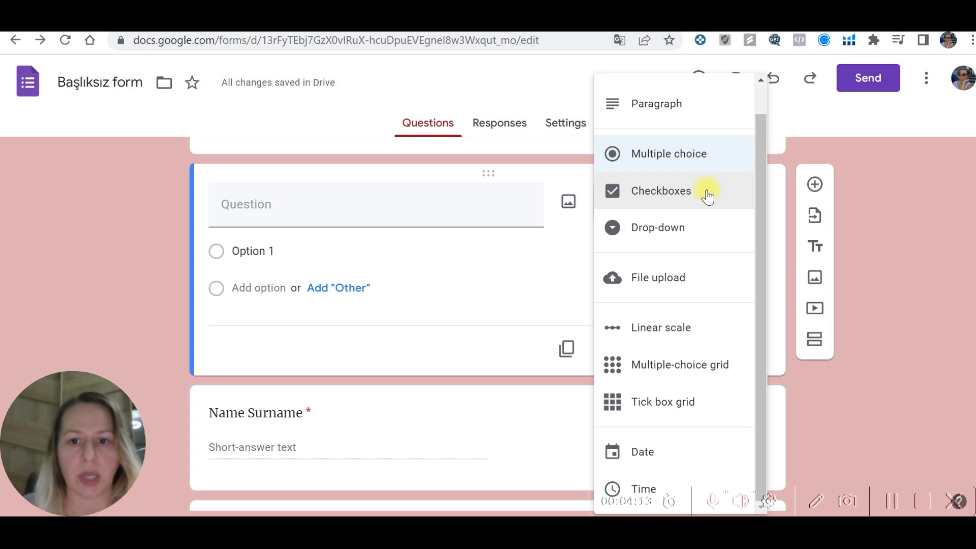
{"action": "left_click", "coordinate": [669, 153]}
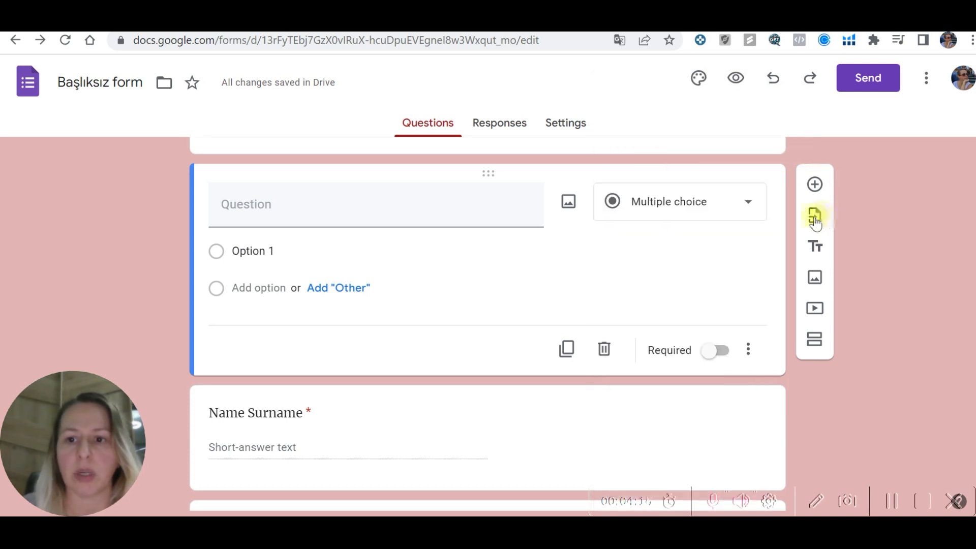
{"action": "mouse_move", "coordinate": [814, 215]}
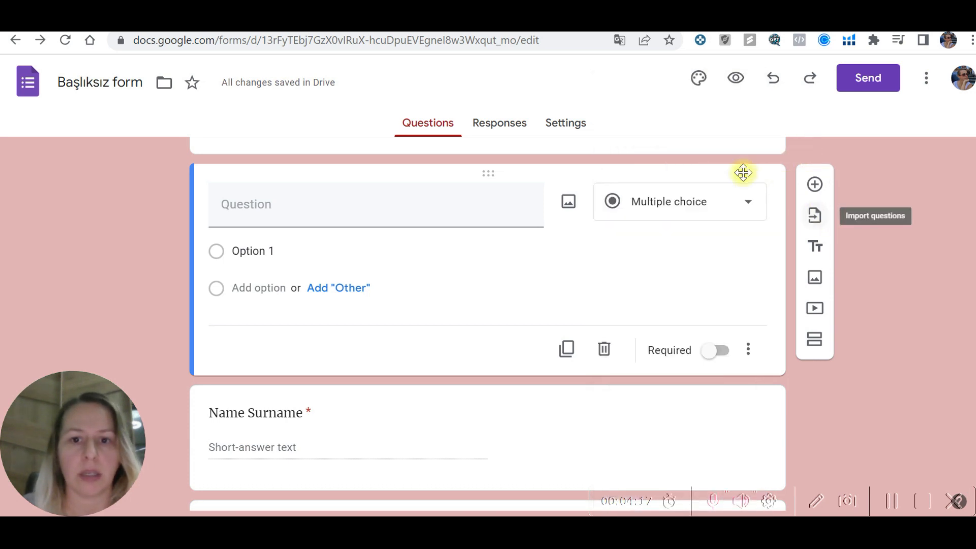
{"action": "left_click", "coordinate": [498, 123]}
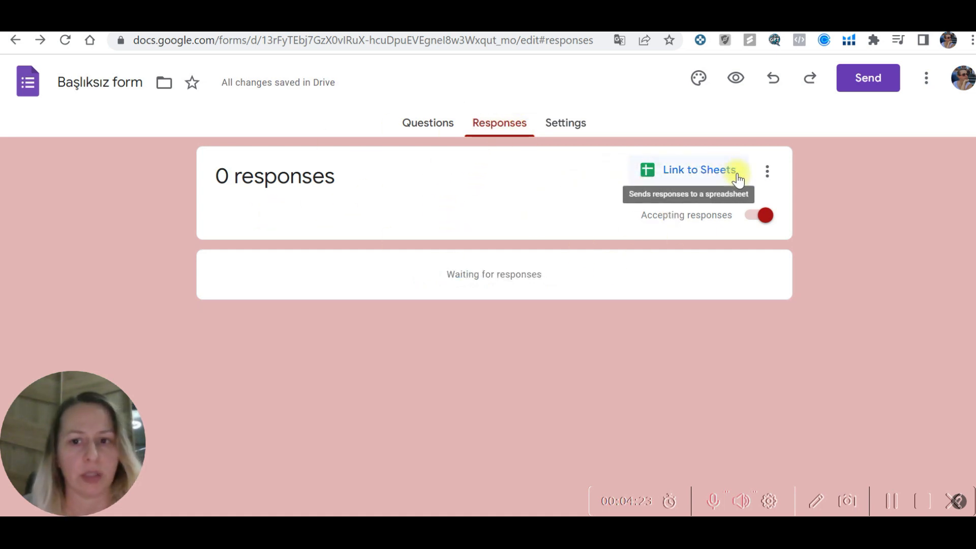
{"action": "mouse_move", "coordinate": [583, 123]}
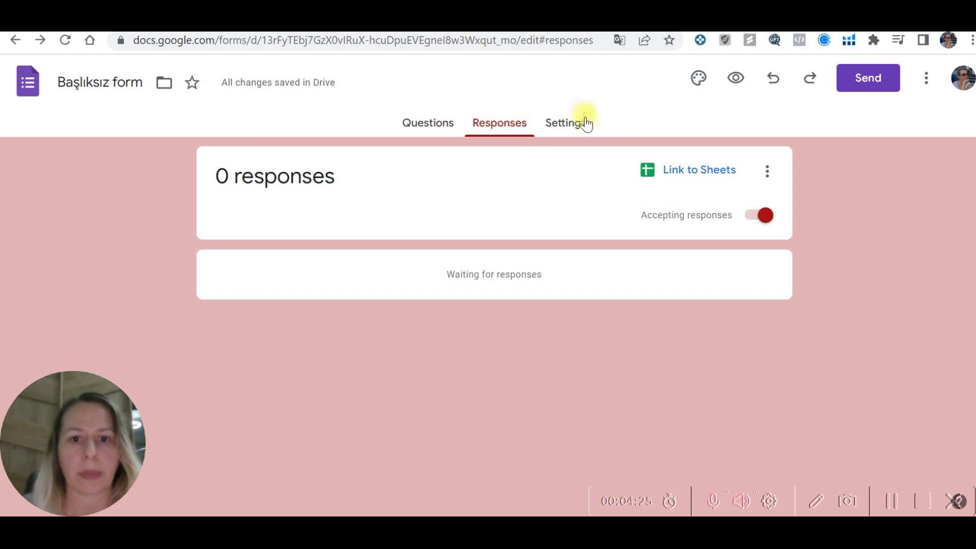
Review the Settings page's quiz, response and presentation options, then return to the questions.
{"action": "left_click", "coordinate": [565, 123]}
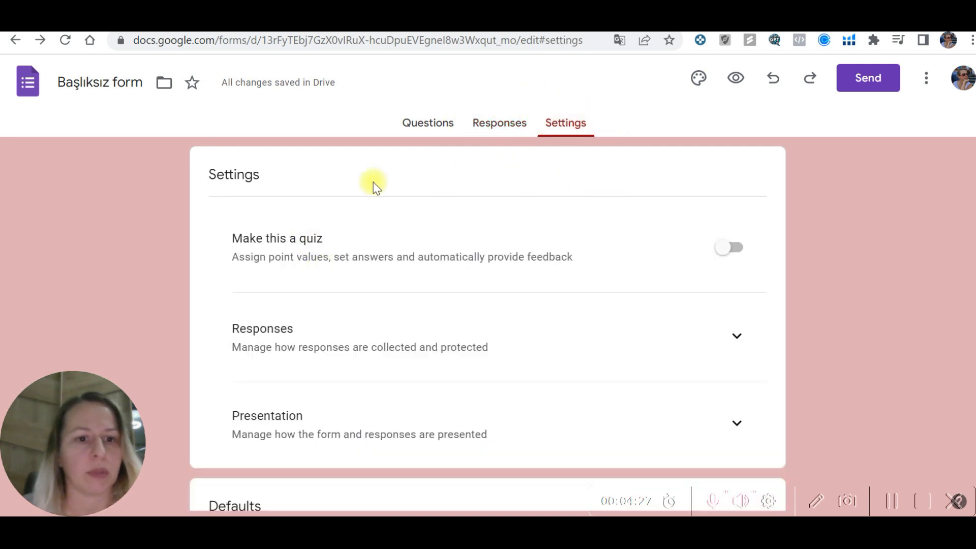
{"action": "mouse_move", "coordinate": [763, 312]}
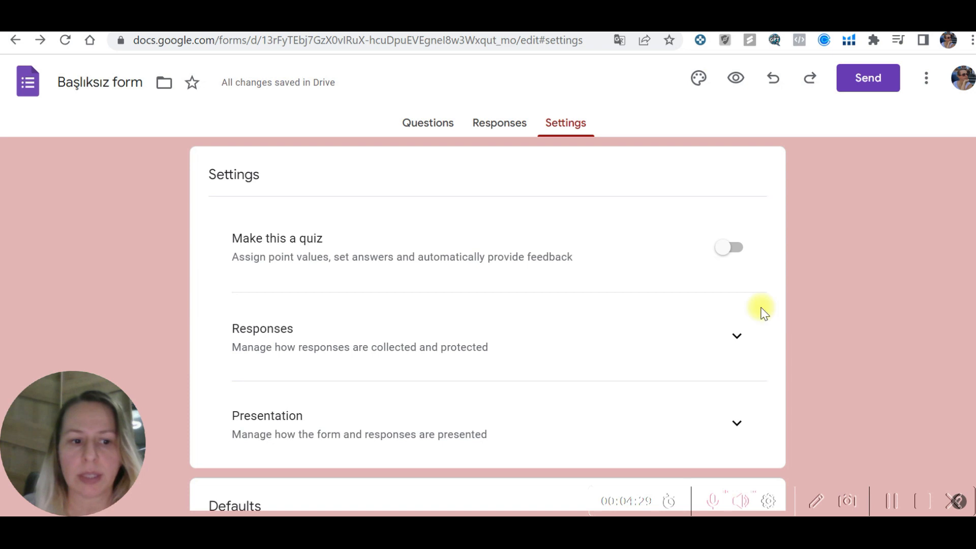
{"action": "scroll", "scroll_direction": "down", "scroll_amount": 3}
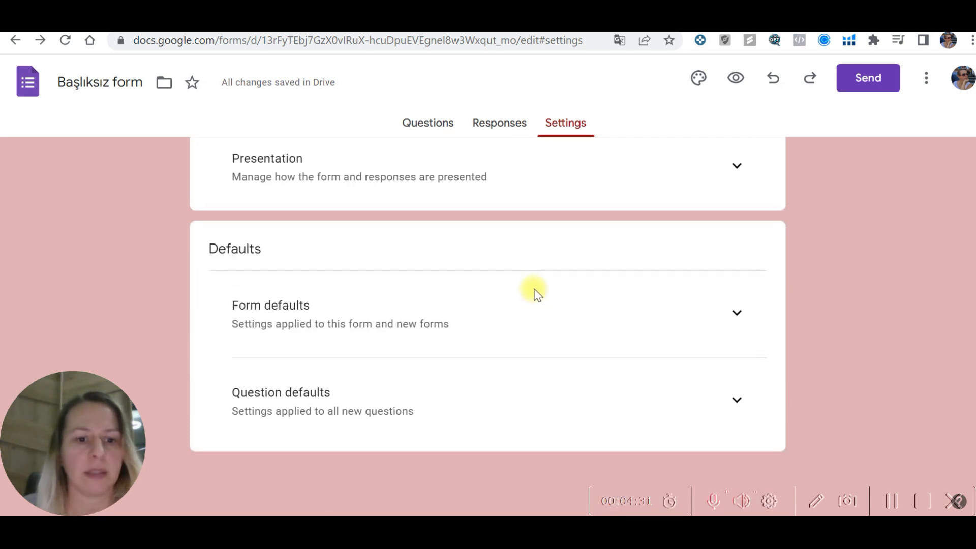
{"action": "left_click", "coordinate": [428, 123]}
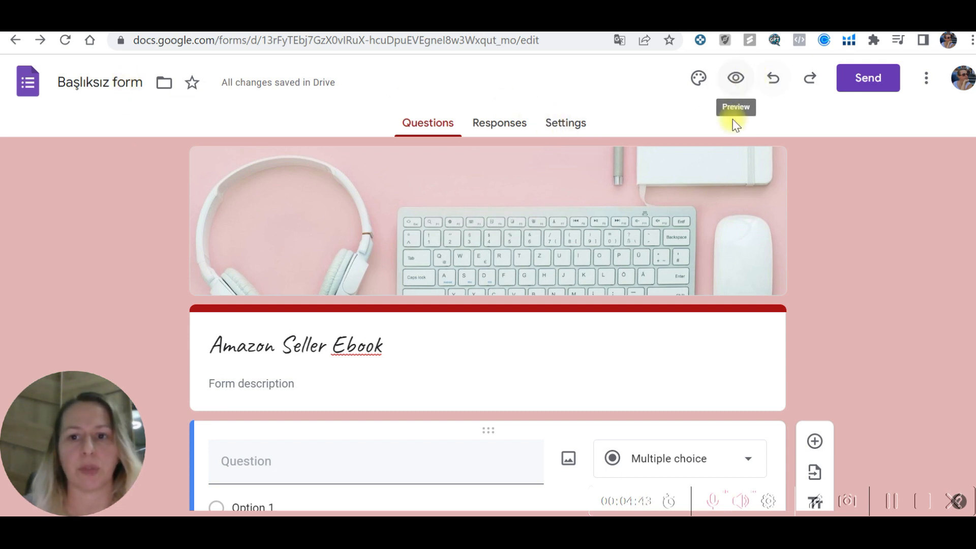
Scroll to show the new multiple-choice question above Name Surname and Email.
{"action": "scroll", "scroll_direction": "down", "scroll_amount": 3}
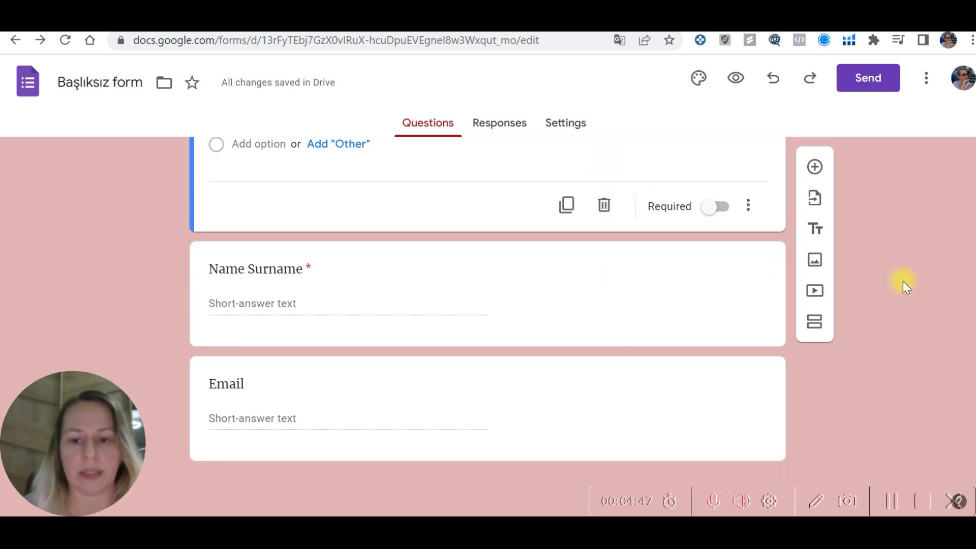
{"action": "mouse_move", "coordinate": [906, 355]}
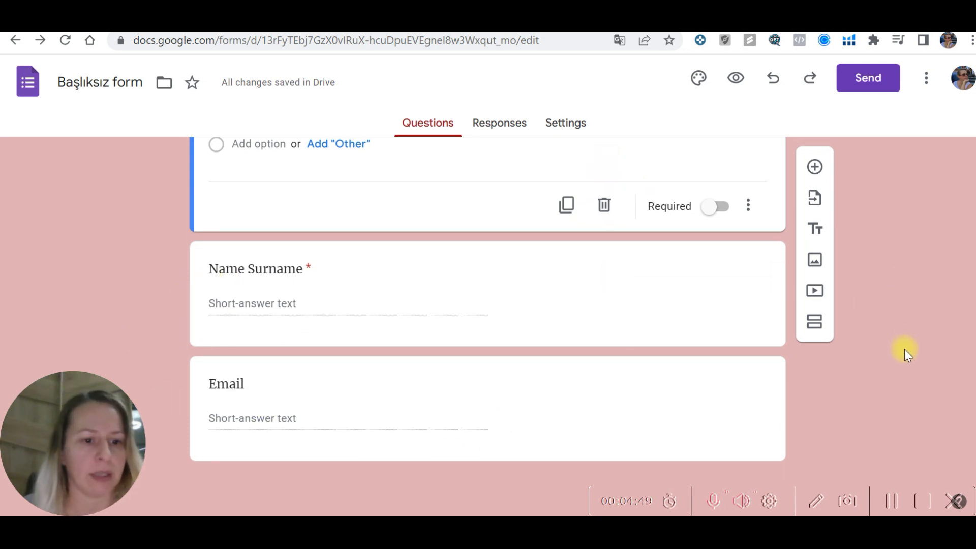